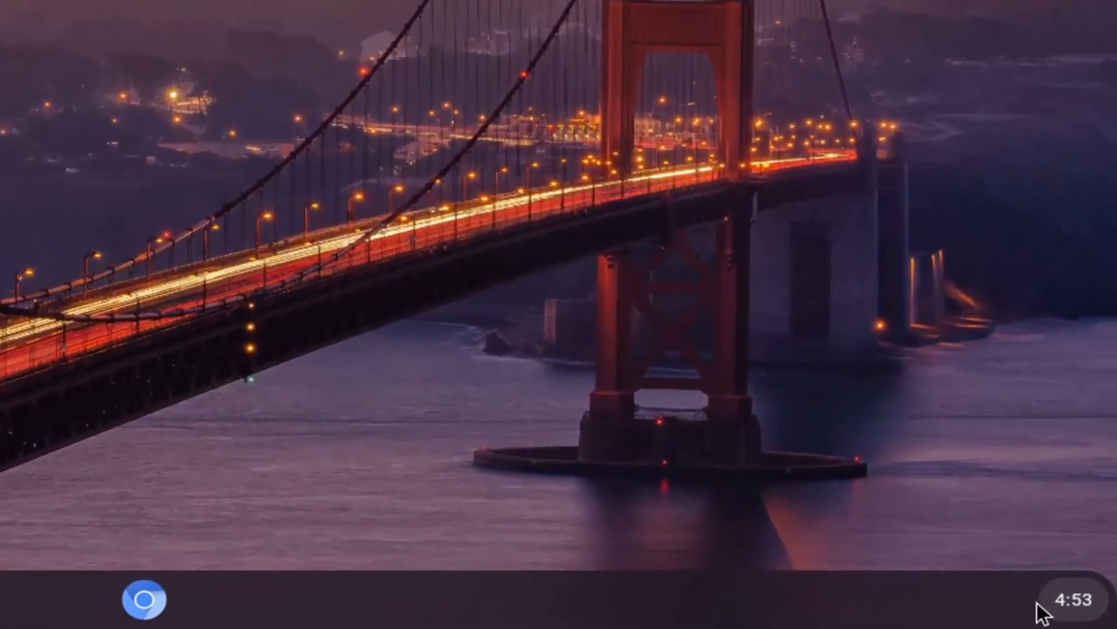
Reach the Settings app through the shelf clock's Quick Settings gear.
click(1069, 599)
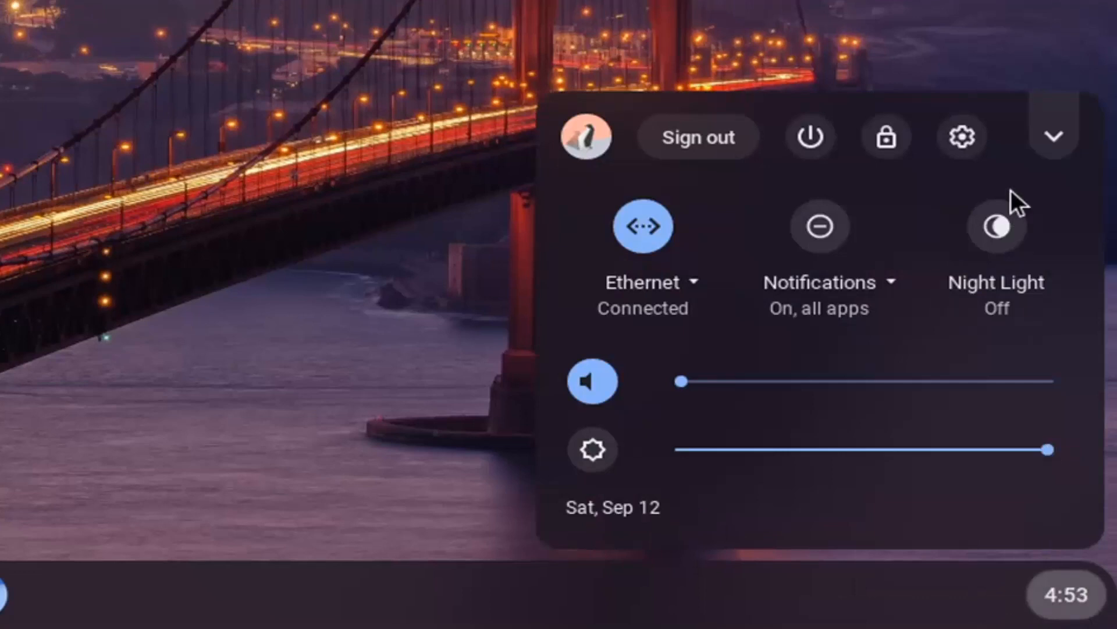
mouse_move(963, 142)
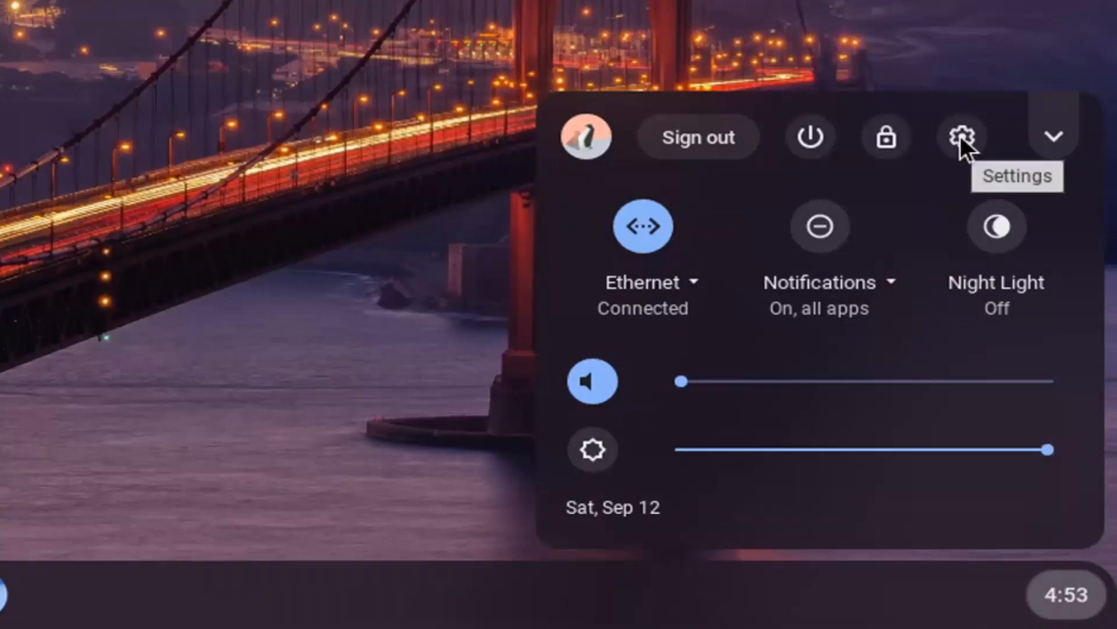
click(962, 136)
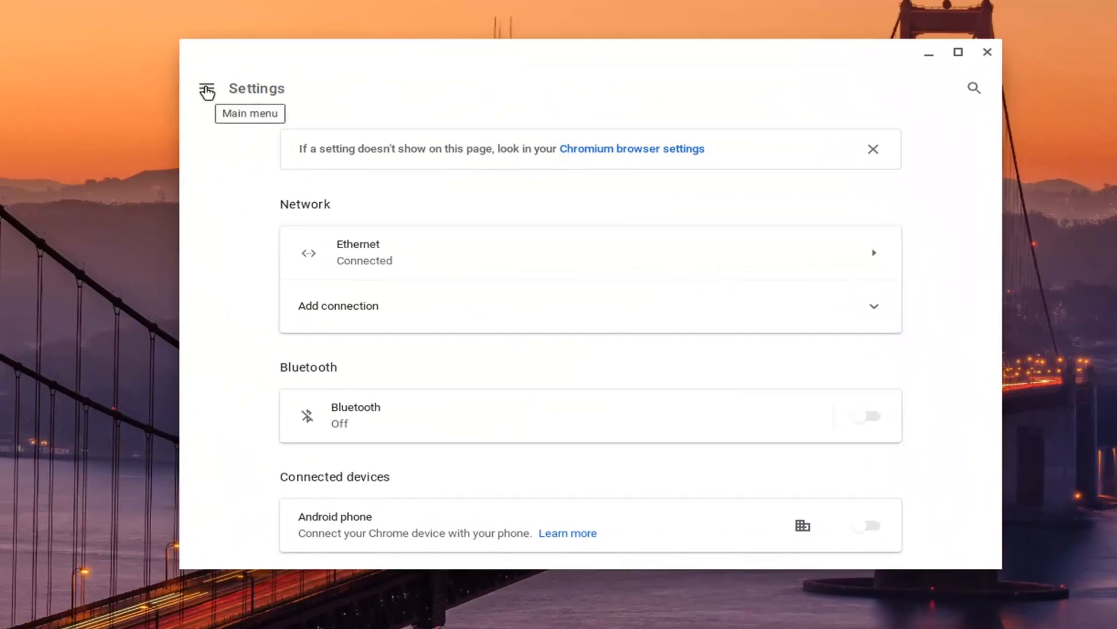
Go to Personalization > Change device account image and start choosing a picture from My files.
click(207, 88)
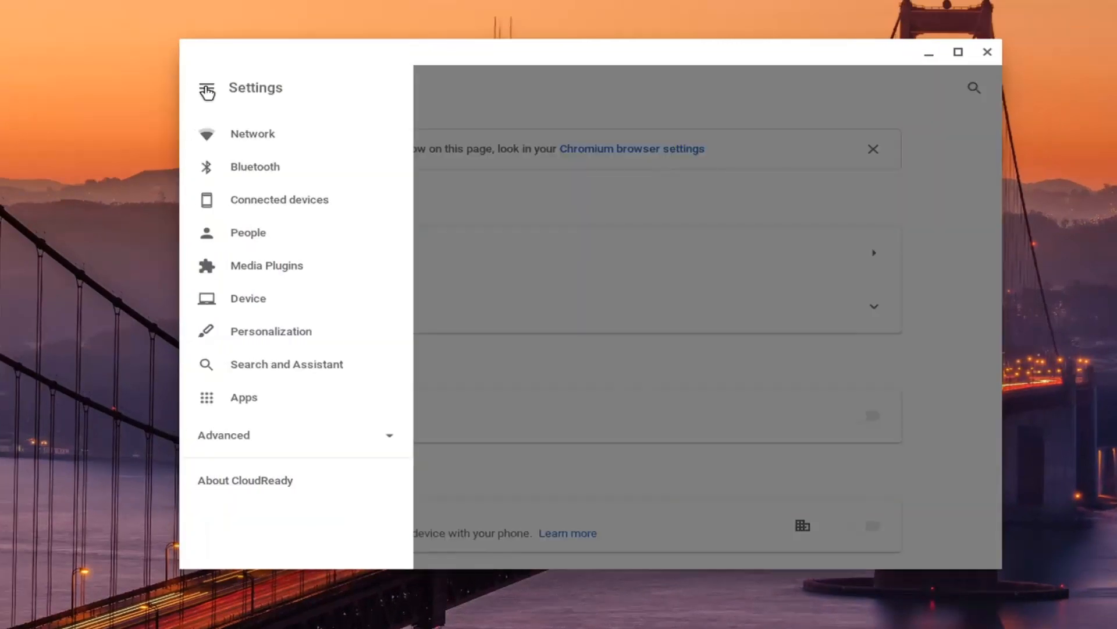
click(248, 298)
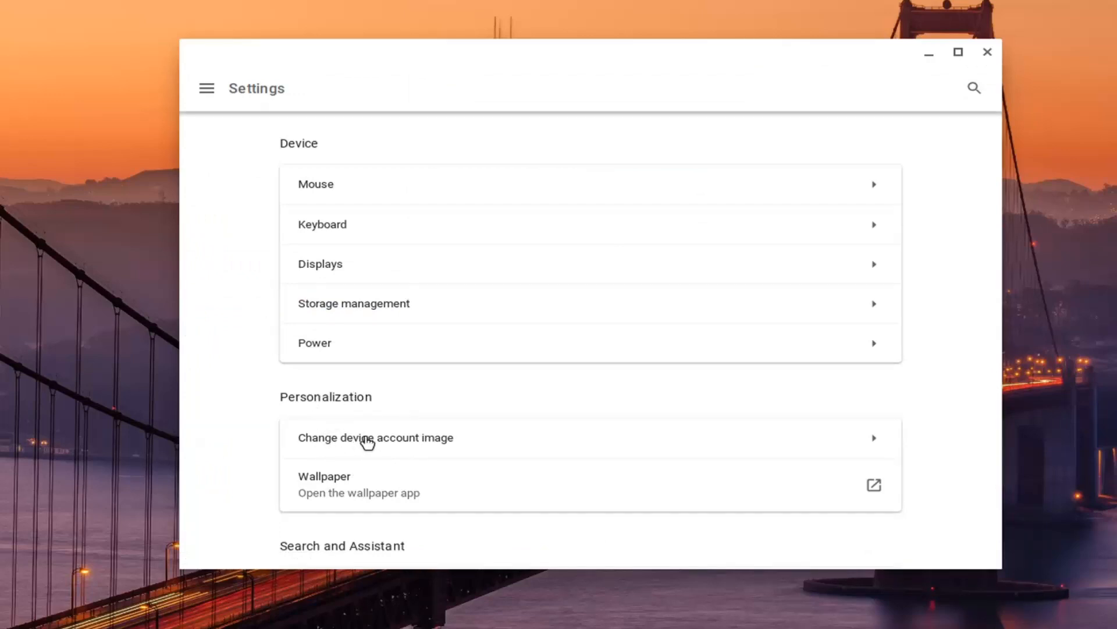
click(376, 437)
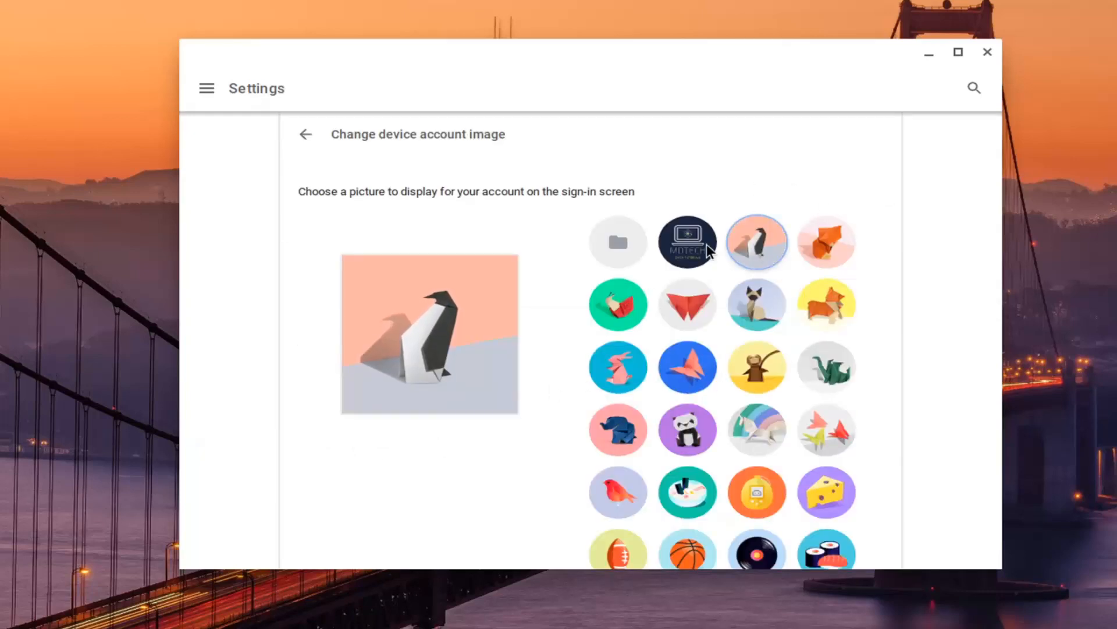
mouse_move(611, 248)
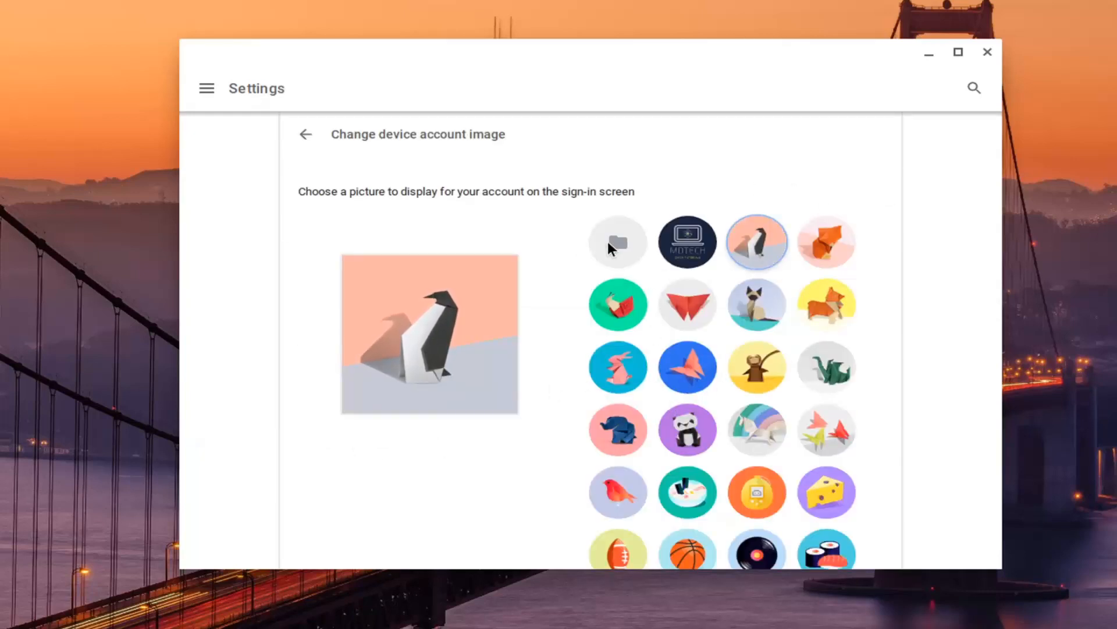
click(617, 241)
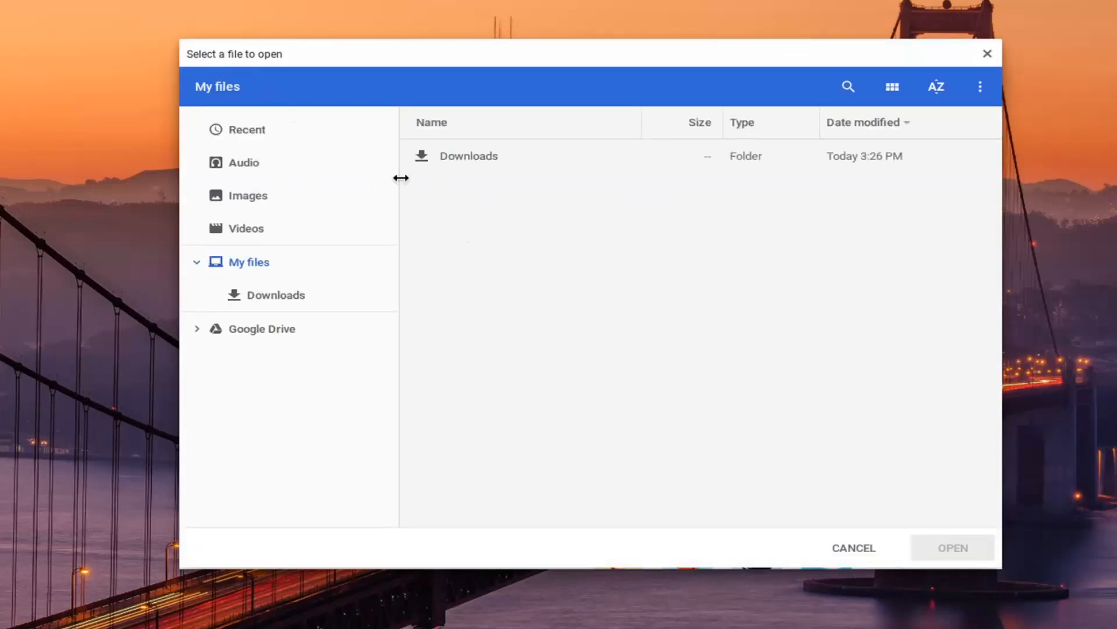
mouse_move(262, 175)
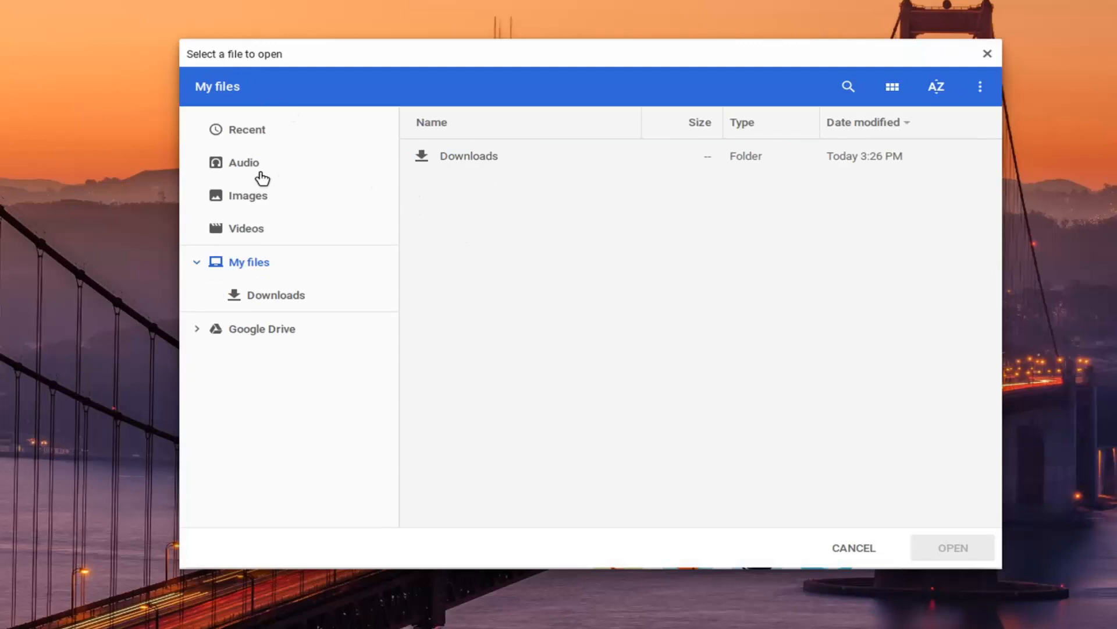
mouse_move(884, 540)
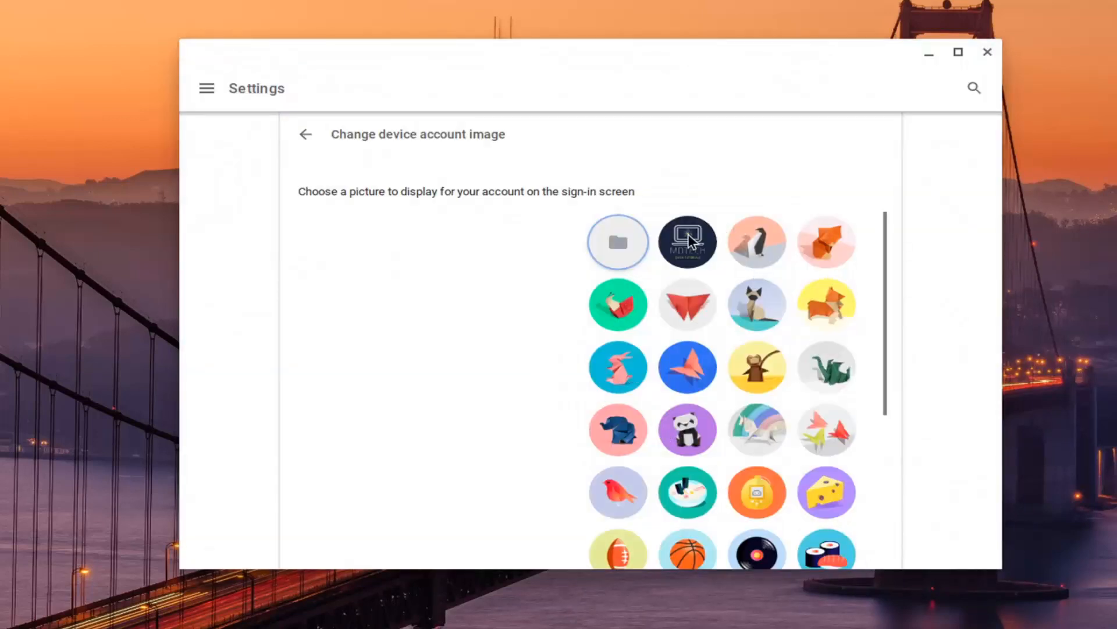
mouse_move(687, 241)
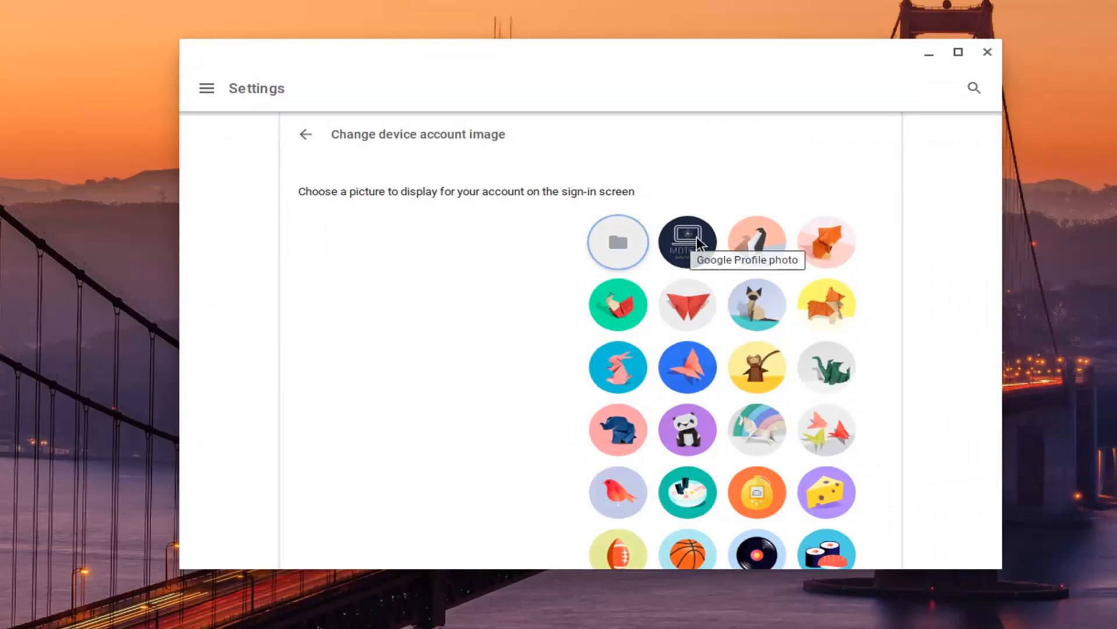
Browse the full grid of sign-in pictures, then return to the Personalization section.
scroll(down, 3)
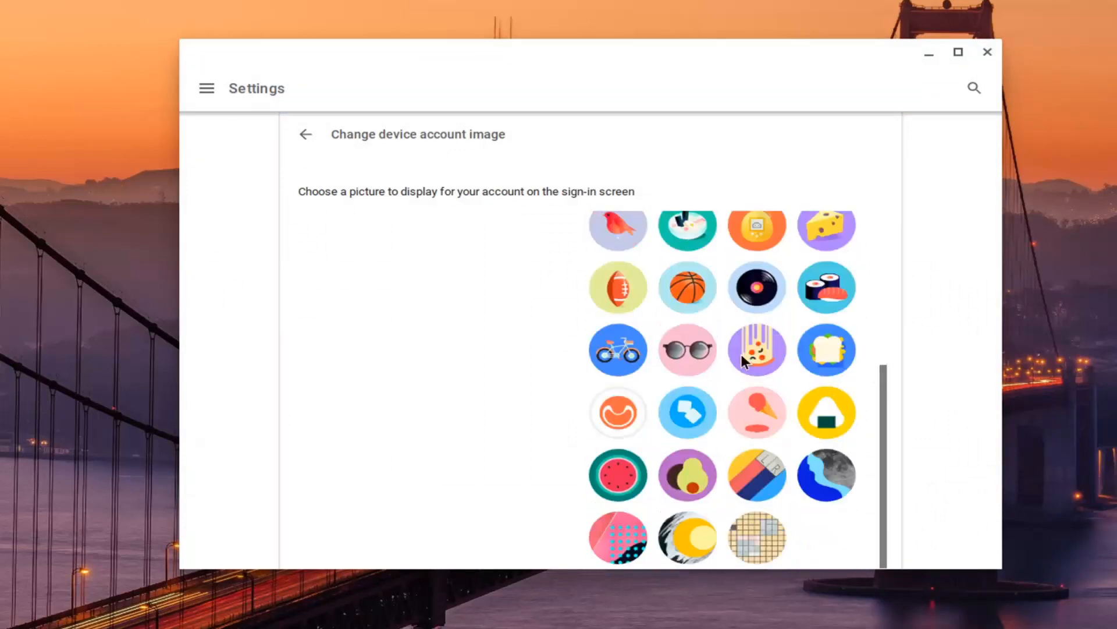
scroll(up, 3)
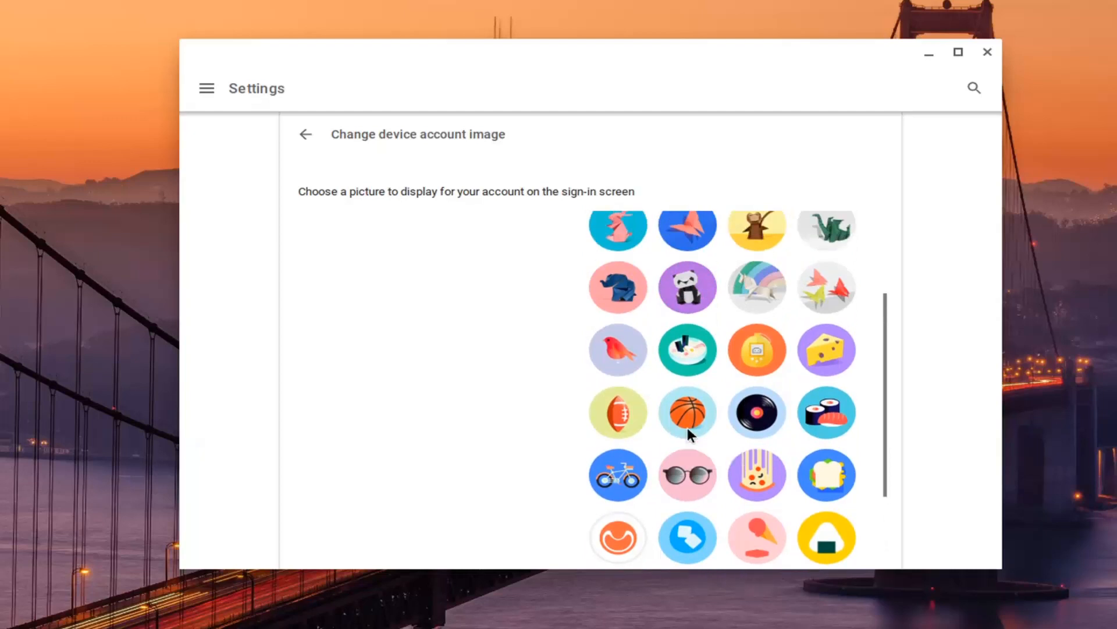
scroll(down, 3)
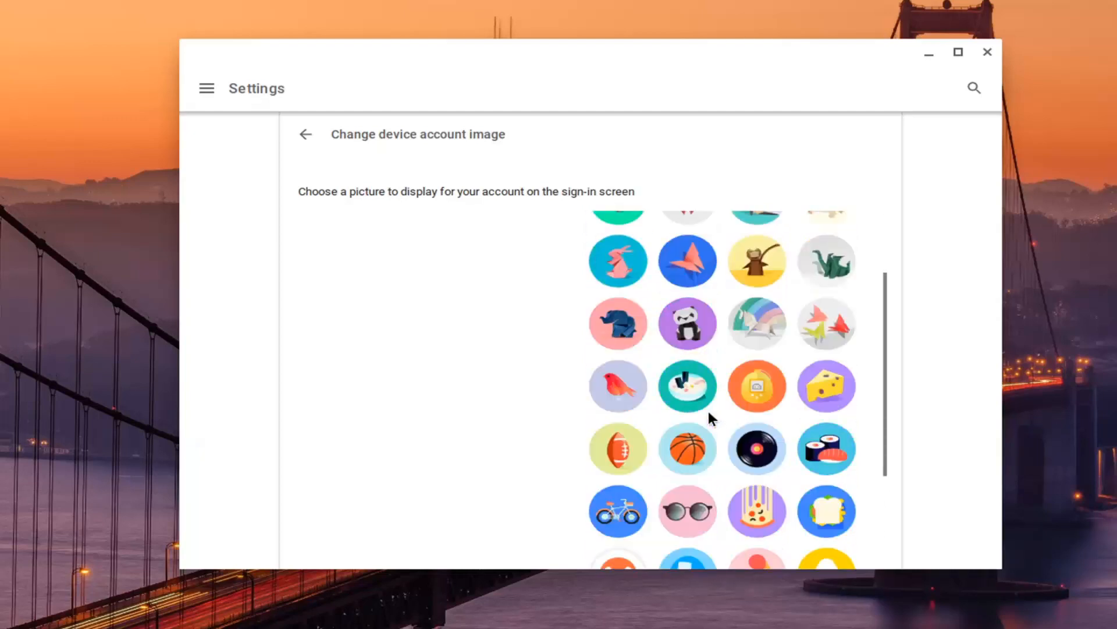
scroll(down, 3)
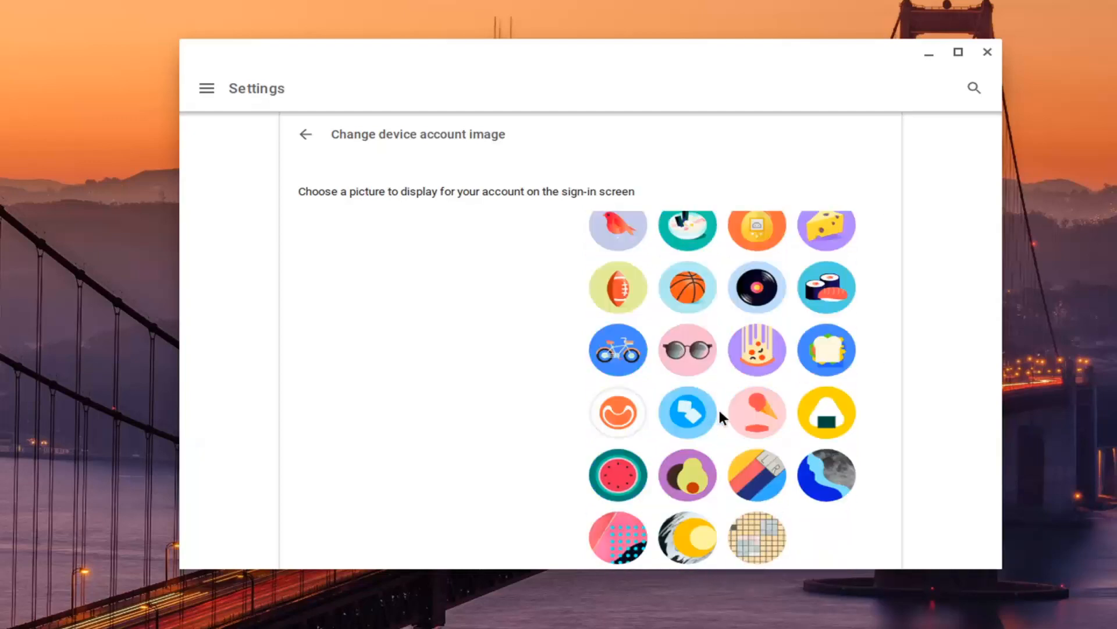
scroll(down, 3)
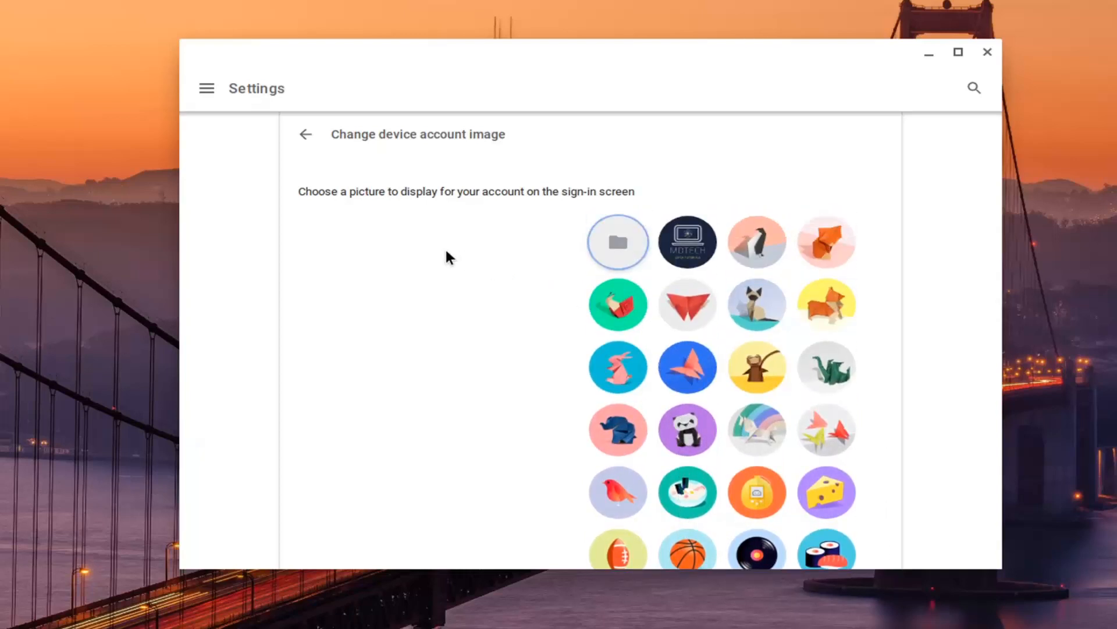
click(307, 134)
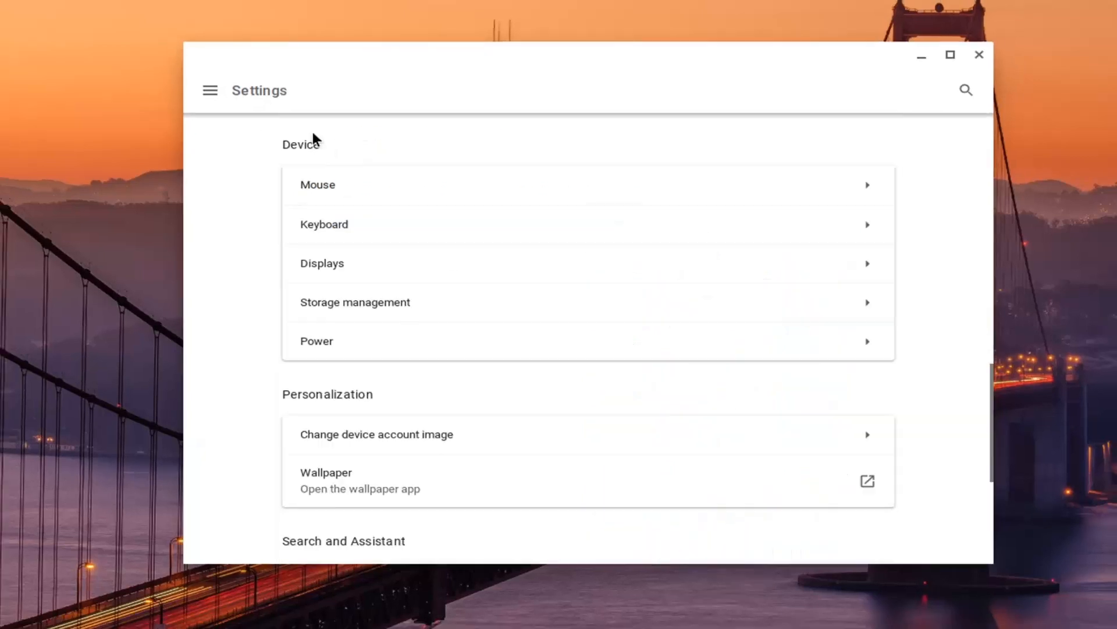